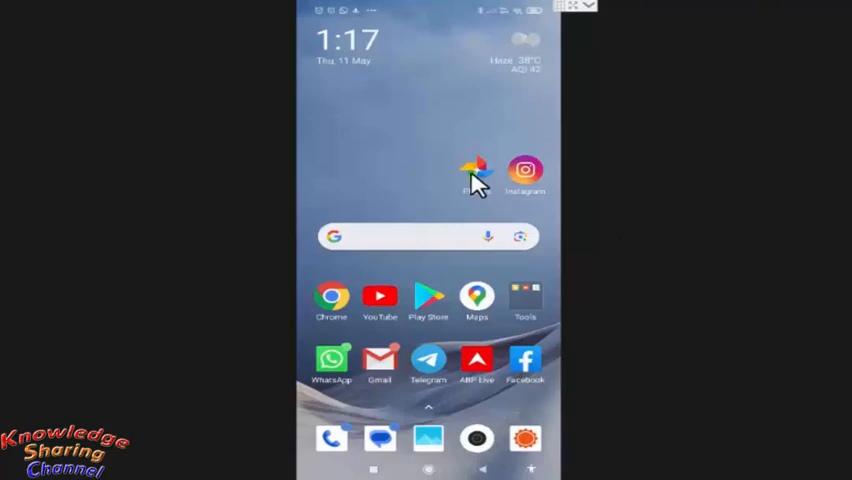
- Launch Google Photos and show the account panel, where backup reads off
click(477, 170)
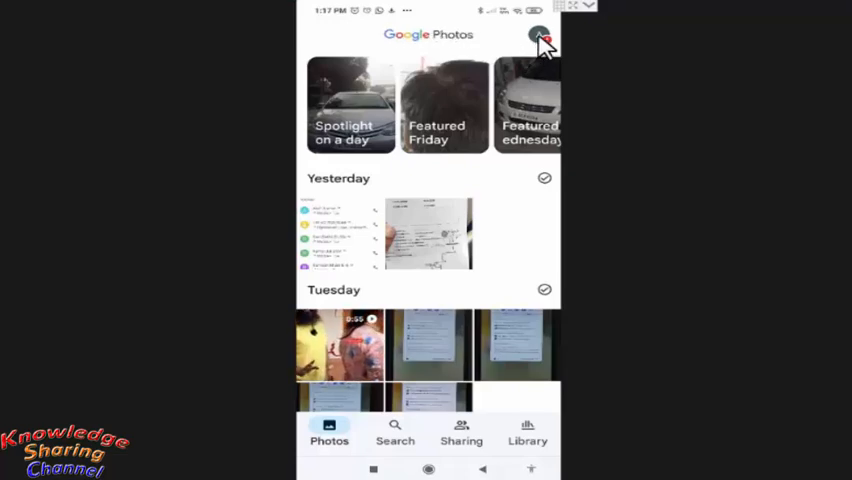
click(543, 33)
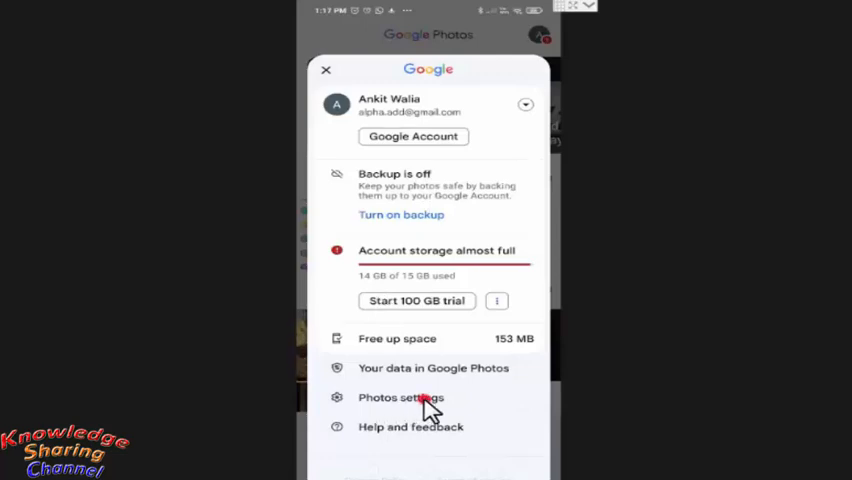
- Go to Photos settings from the account panel
click(401, 397)
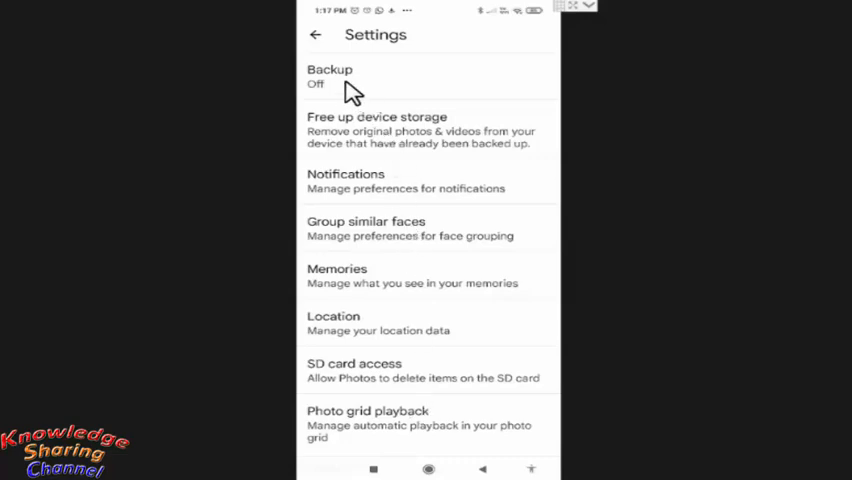
mouse_move(356, 92)
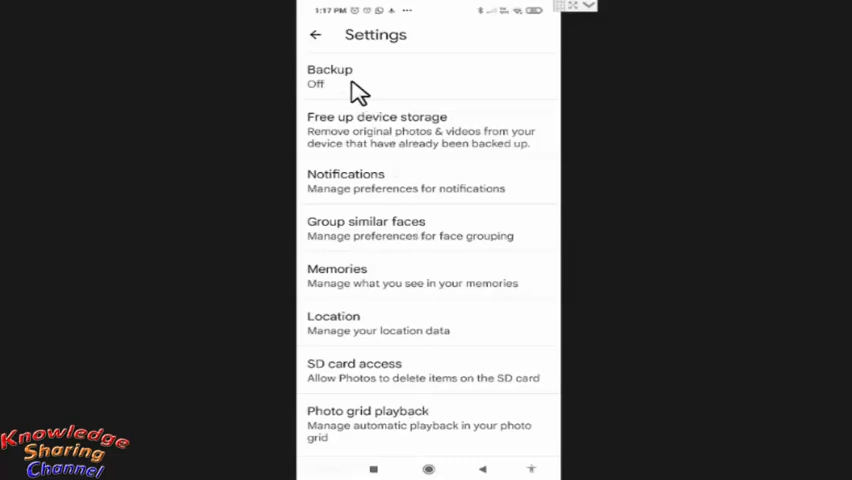
mouse_move(363, 78)
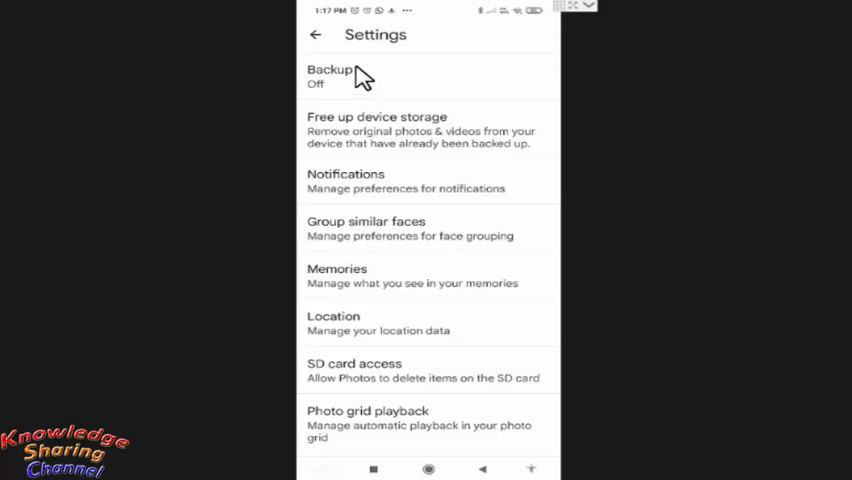
mouse_move(365, 47)
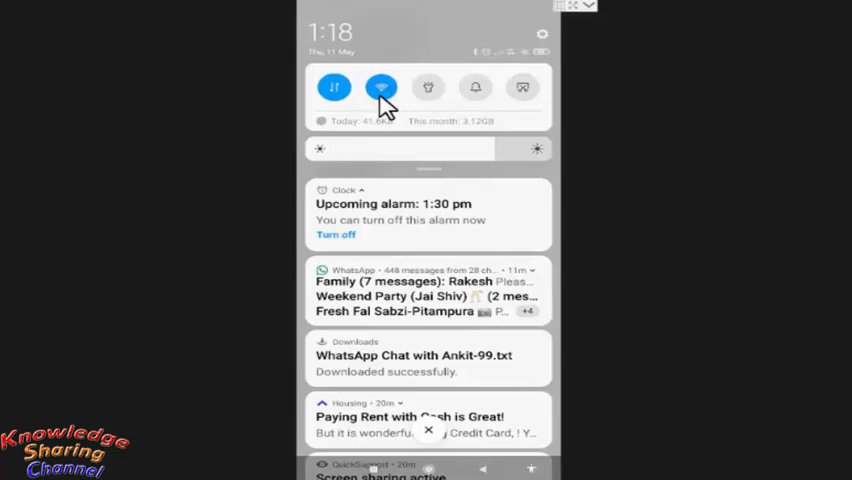
- Switch off Wi-Fi in quick settings, keeping mobile data on
click(381, 87)
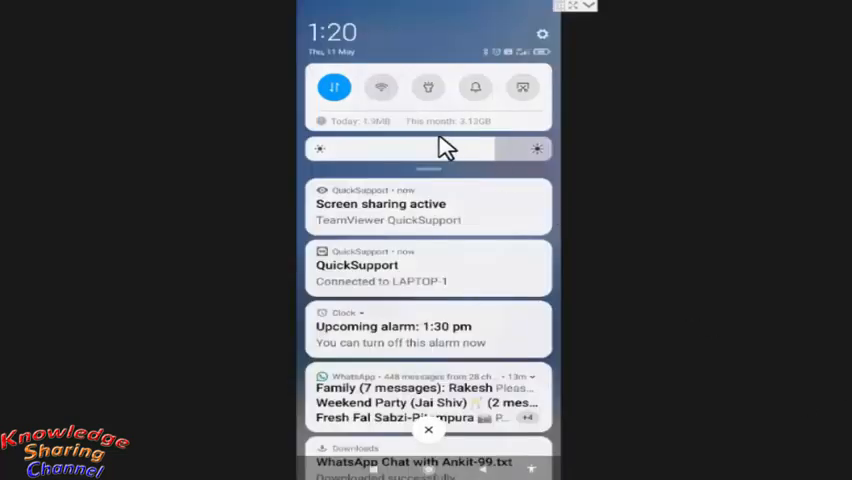
mouse_move(713, 230)
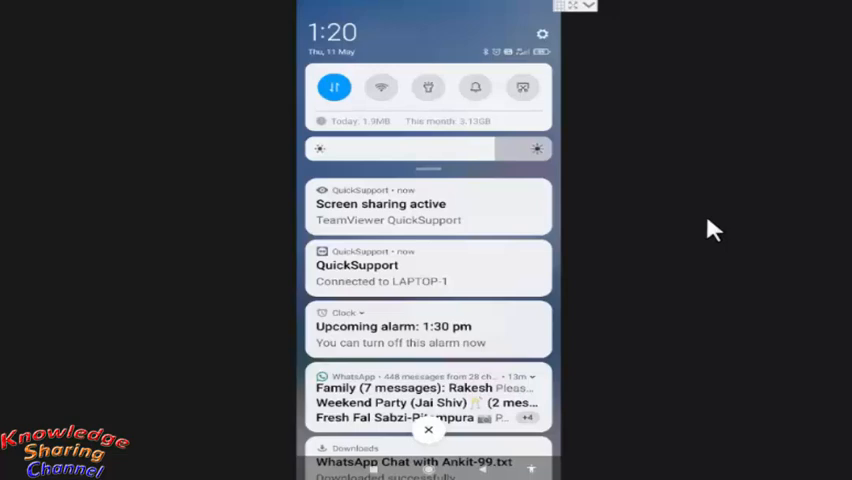
mouse_move(643, 344)
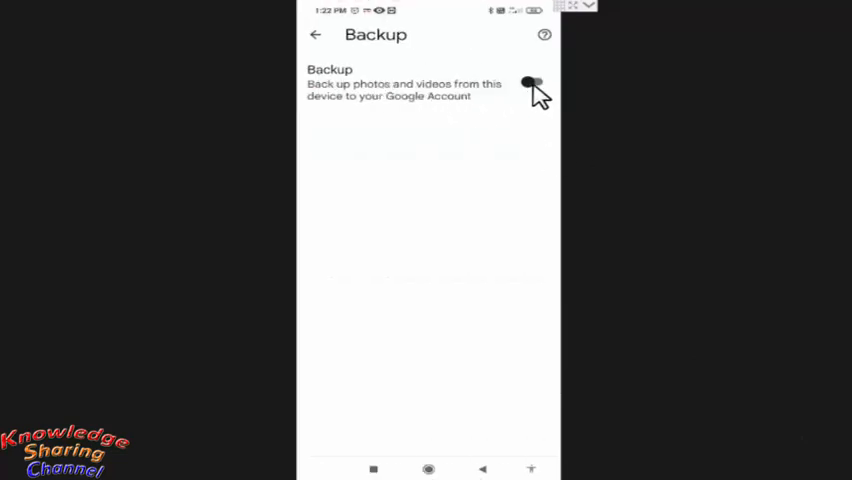
- Switch the Backup toggle on in Backup settings
click(532, 85)
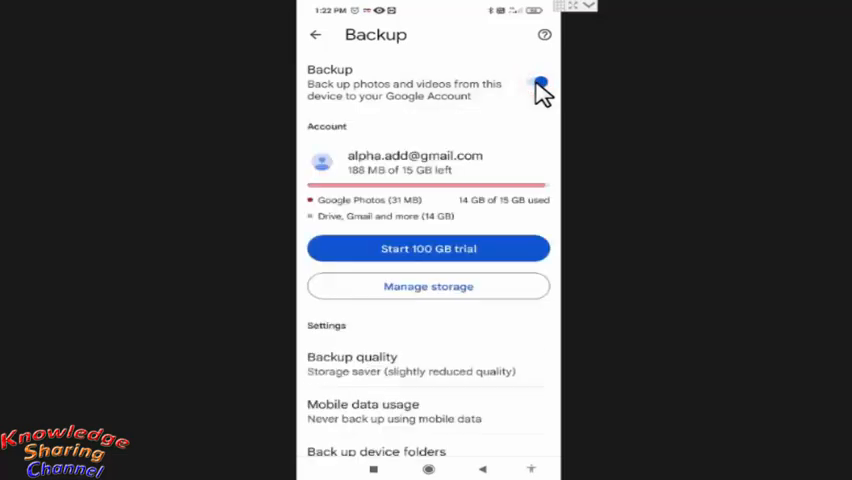
click(538, 82)
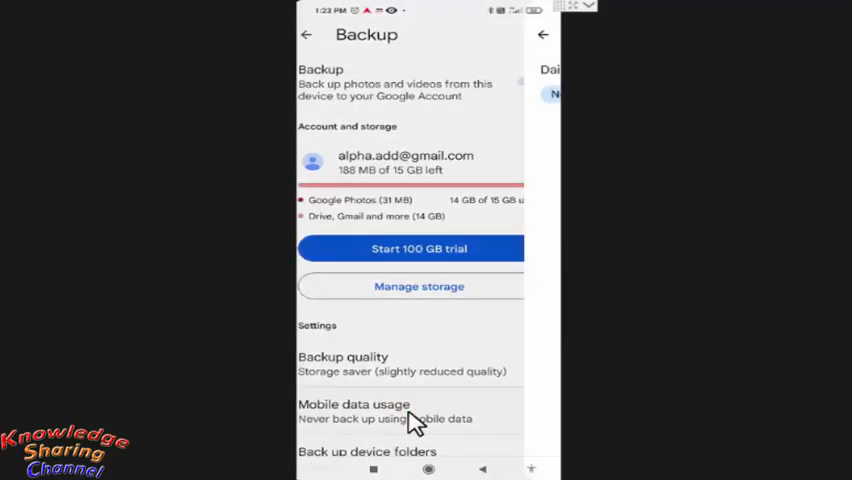
- Set the daily mobile data backup limit to Unlimited
click(363, 411)
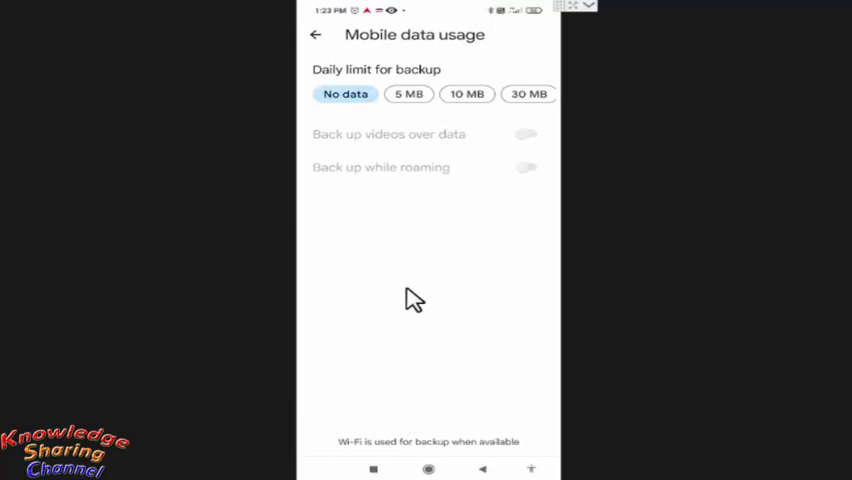
mouse_move(515, 130)
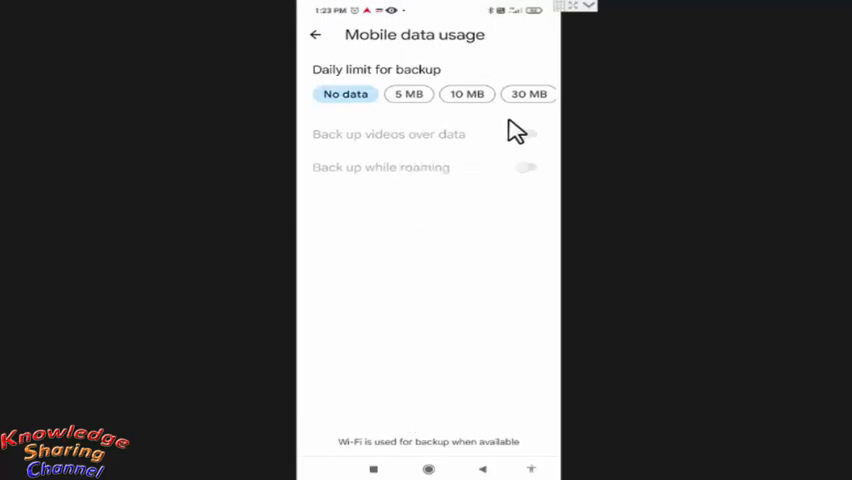
click(529, 94)
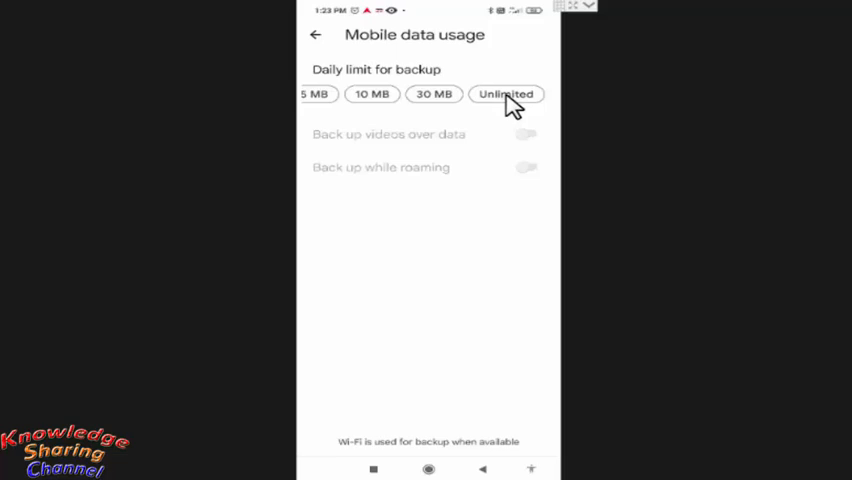
click(506, 94)
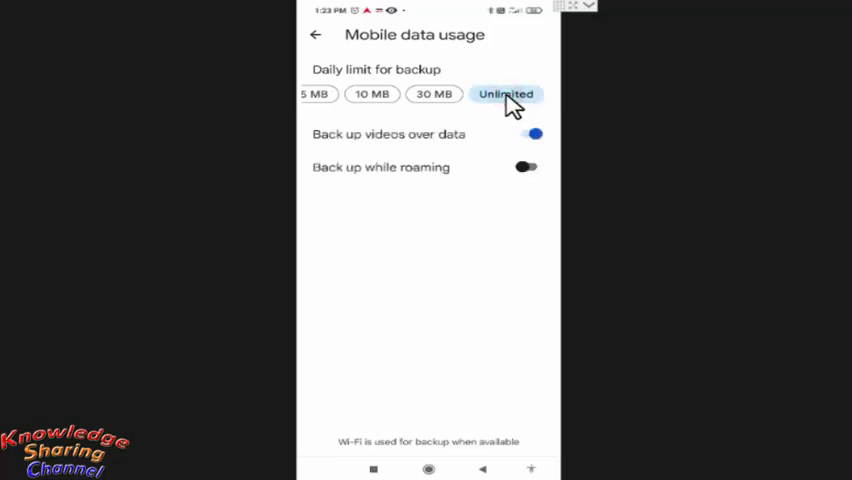
mouse_move(408, 90)
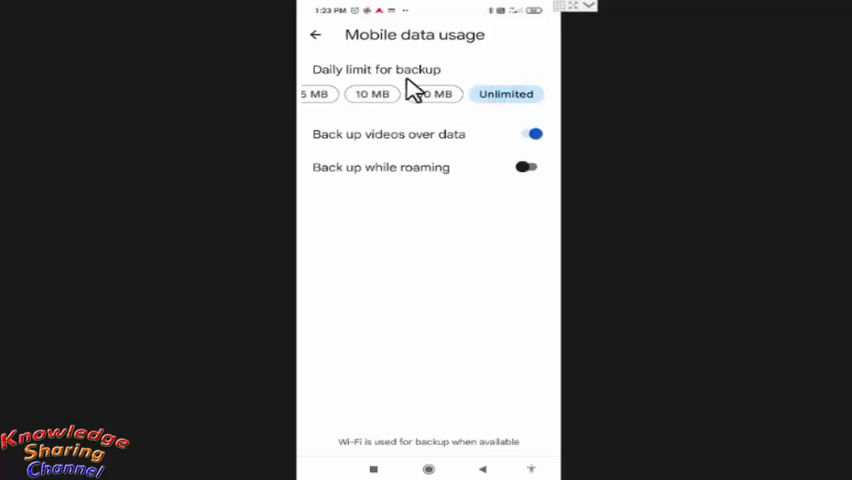
mouse_move(368, 153)
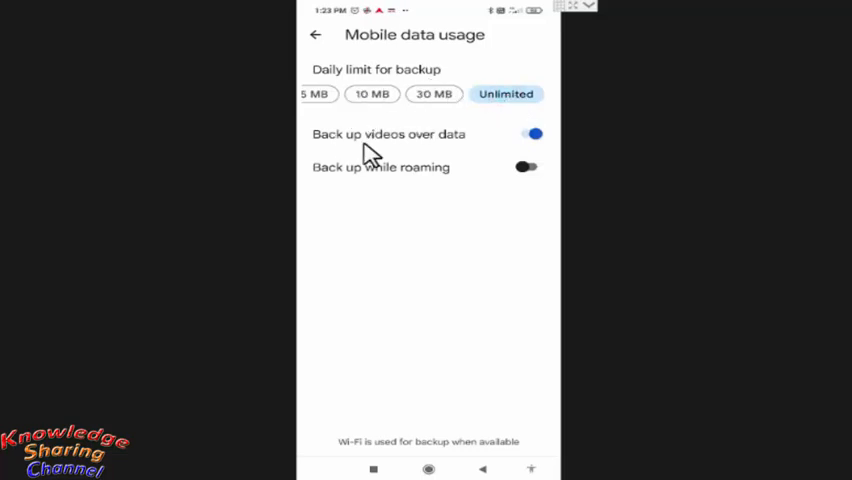
mouse_move(333, 158)
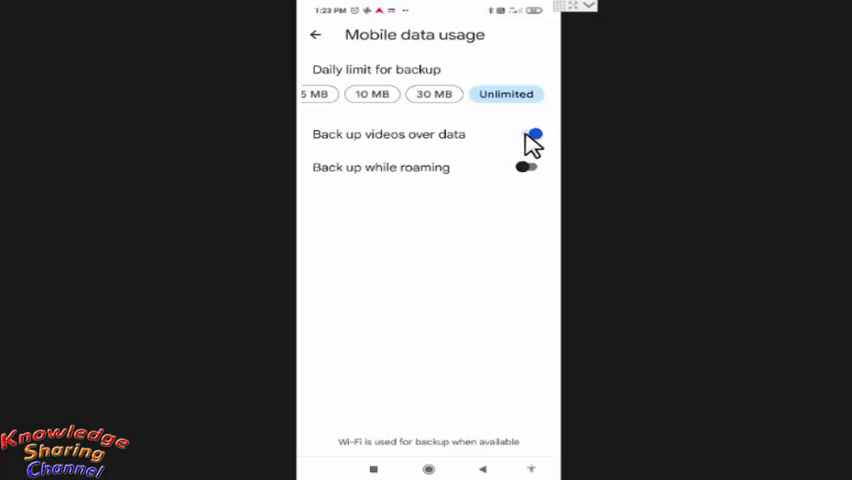
- Switch off 'Back up videos over data', keeping the Unlimited limit
click(527, 134)
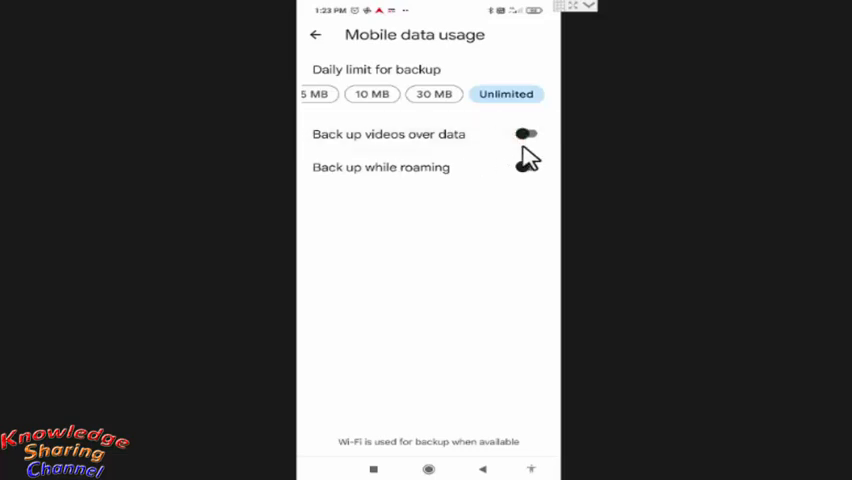